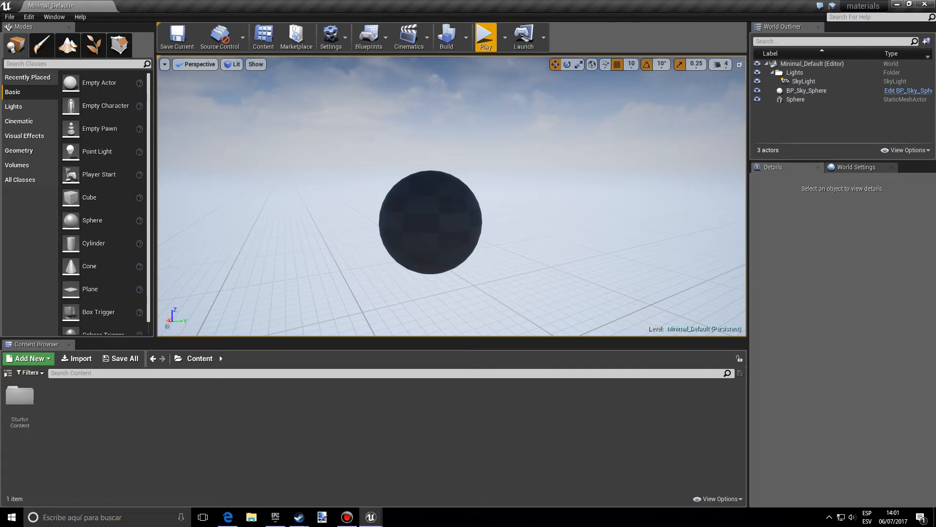
Add a new Material asset to the Content folder from the Add New list
{"action": "left_click", "coordinate": [27, 358]}
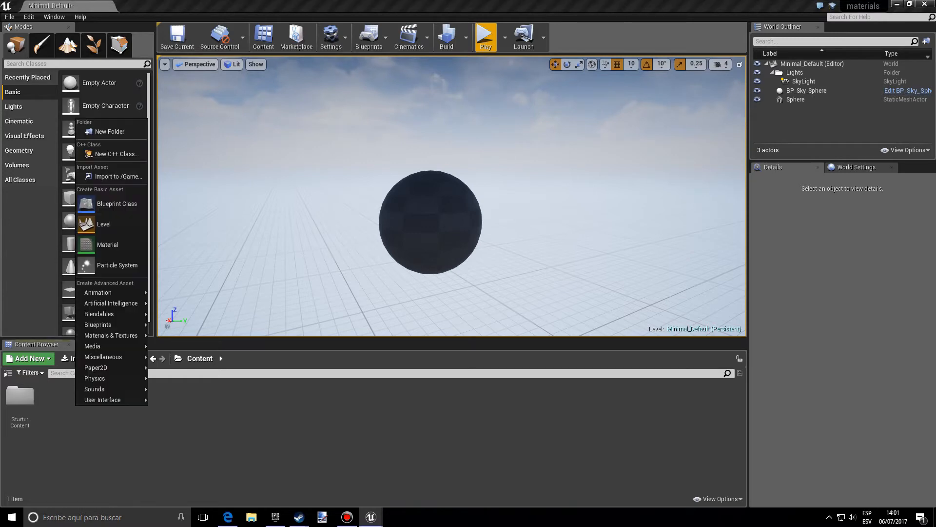
{"action": "left_click", "coordinate": [107, 244]}
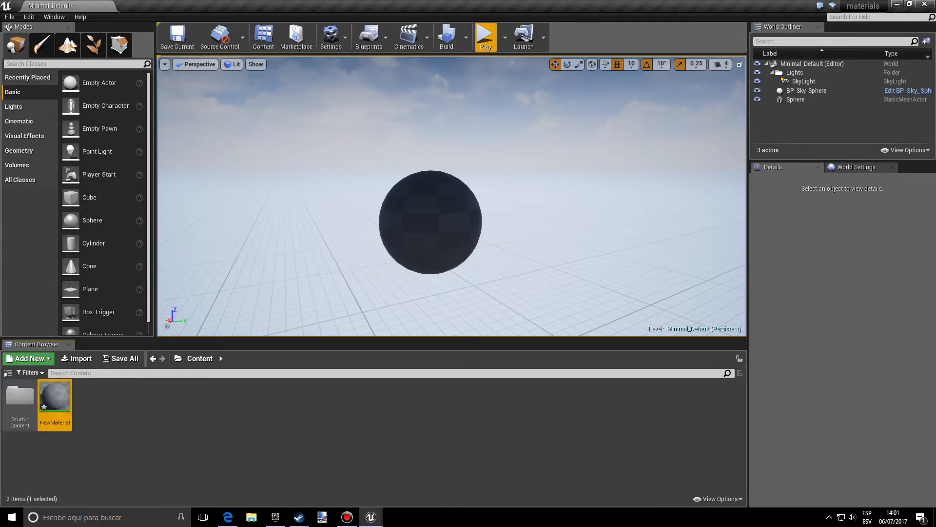
Open NewMaterial in the material editor and set its Blend Mode to Translucent
{"action": "double_click", "coordinate": [55, 398]}
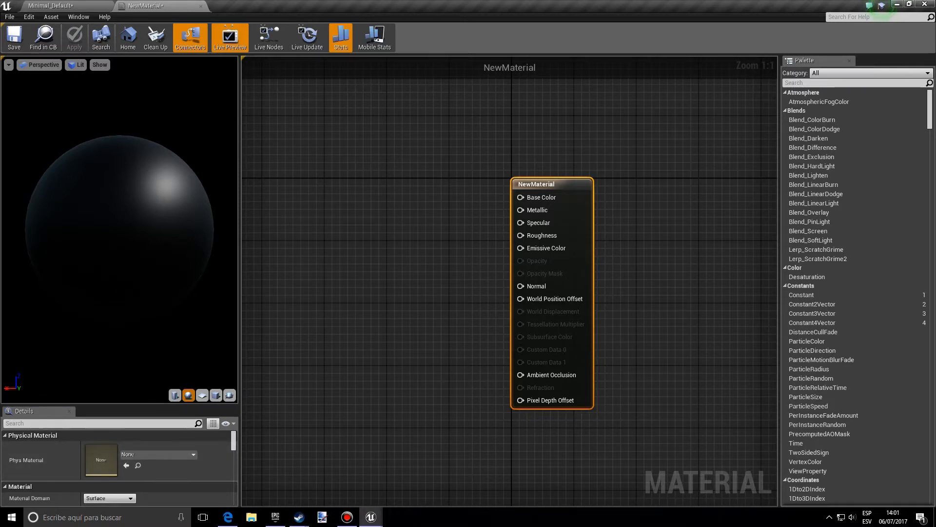
{"action": "scroll", "scroll_direction": "down", "scroll_amount": 3}
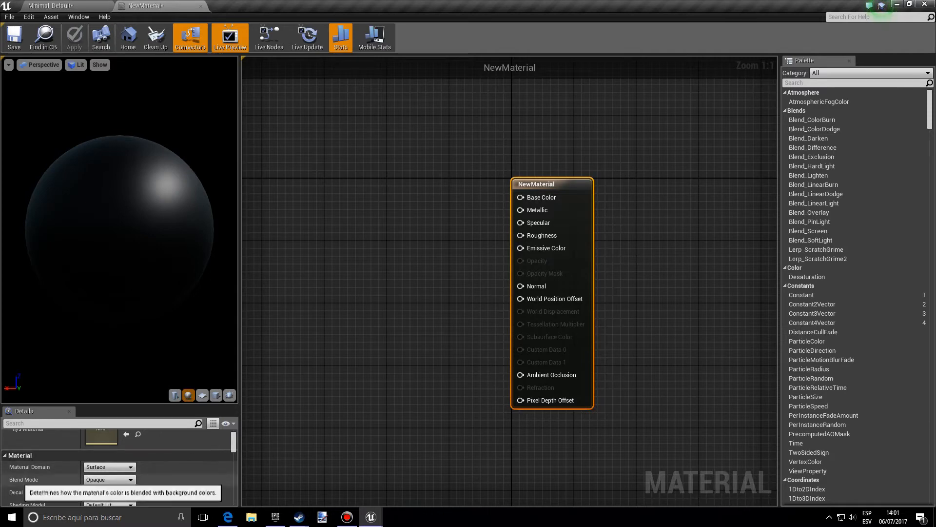
{"action": "left_click", "coordinate": [109, 479]}
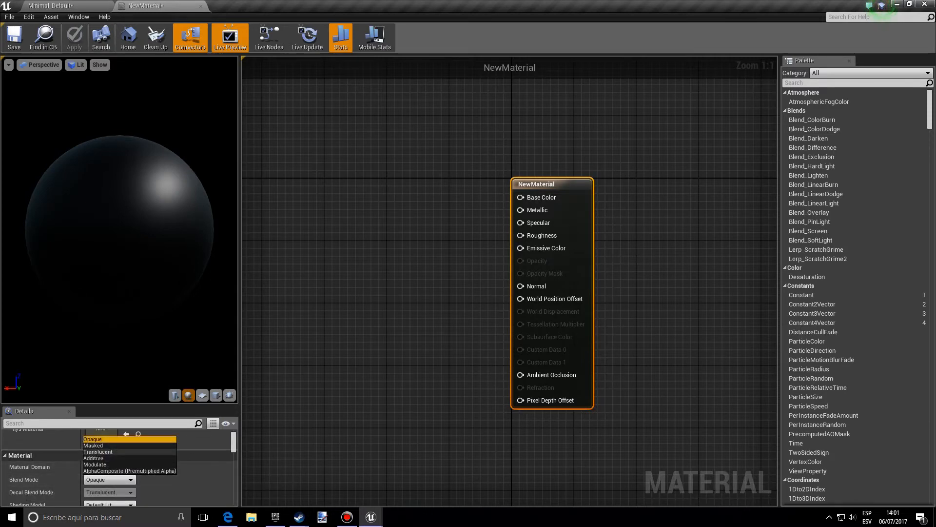
{"action": "left_click", "coordinate": [96, 452]}
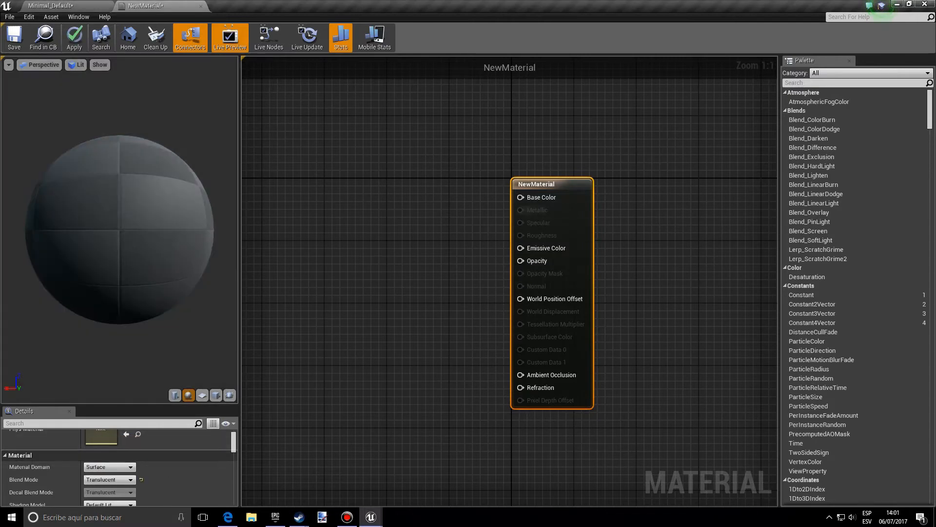
{"action": "mouse_move", "coordinate": [536, 210]}
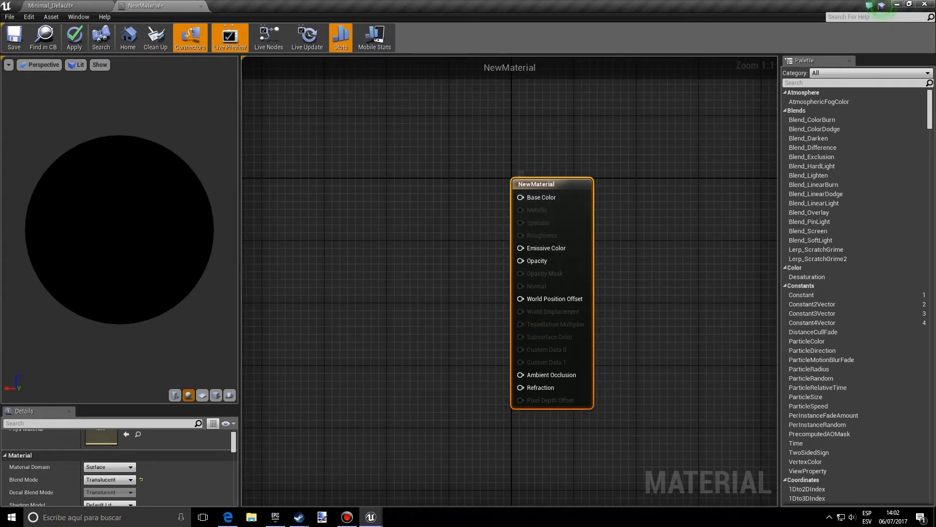
{"action": "mouse_move", "coordinate": [543, 273]}
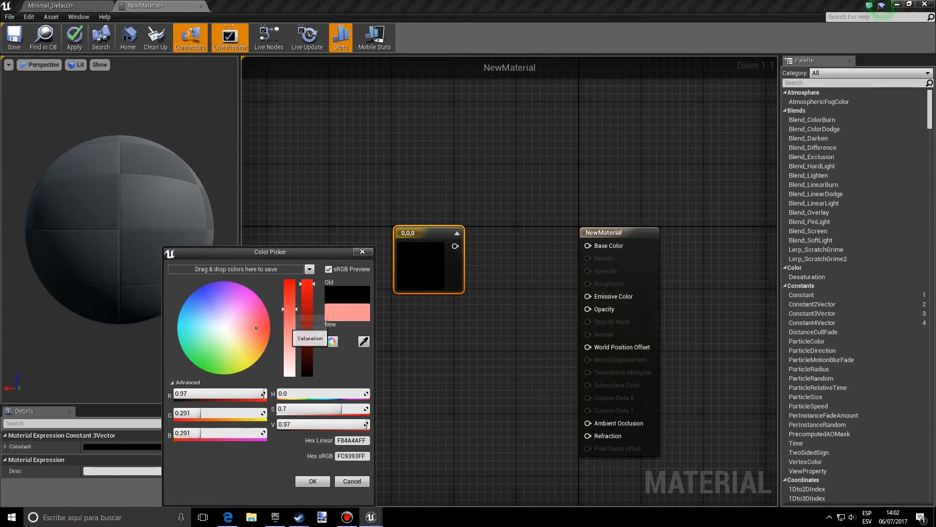
Confirm the Constant3Vector colour (0.97, 0.291, 0.291) for Base Color in the Color Picker
{"action": "left_click", "coordinate": [312, 481]}
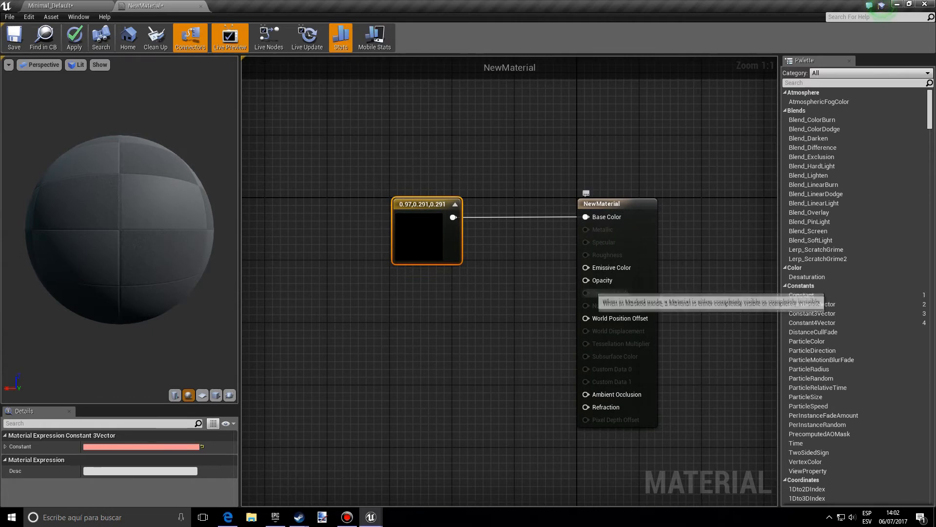
{"action": "mouse_move", "coordinate": [602, 280]}
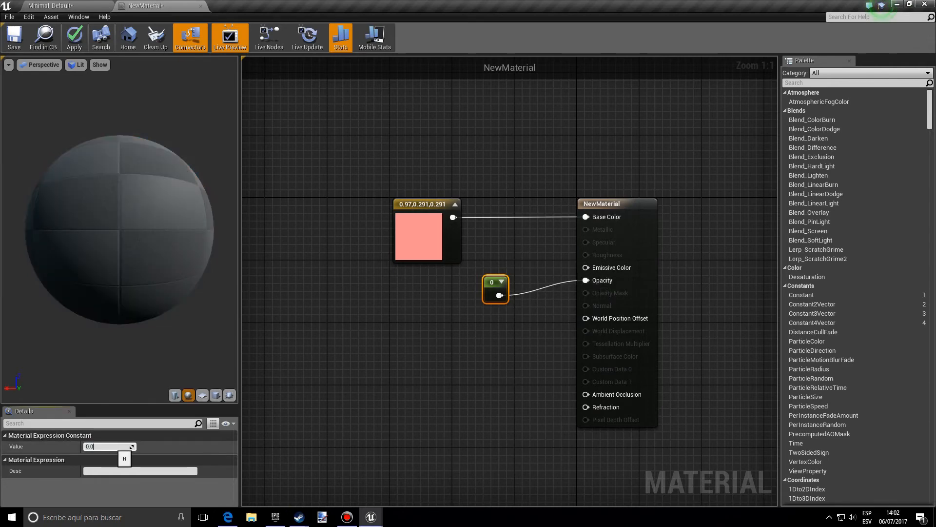
Set the Opacity constant's value to 0.8 and apply the material changes
{"action": "type", "text": "0.8"}
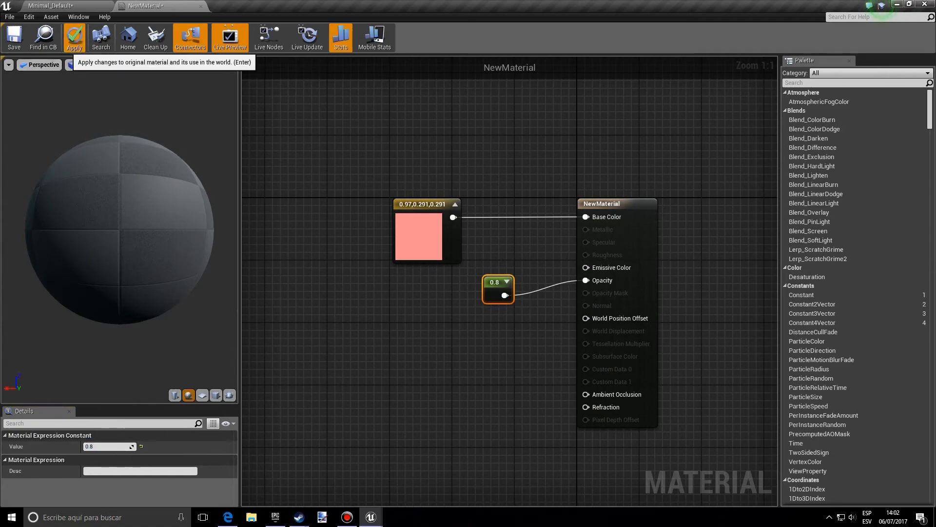
{"action": "left_click", "coordinate": [73, 37]}
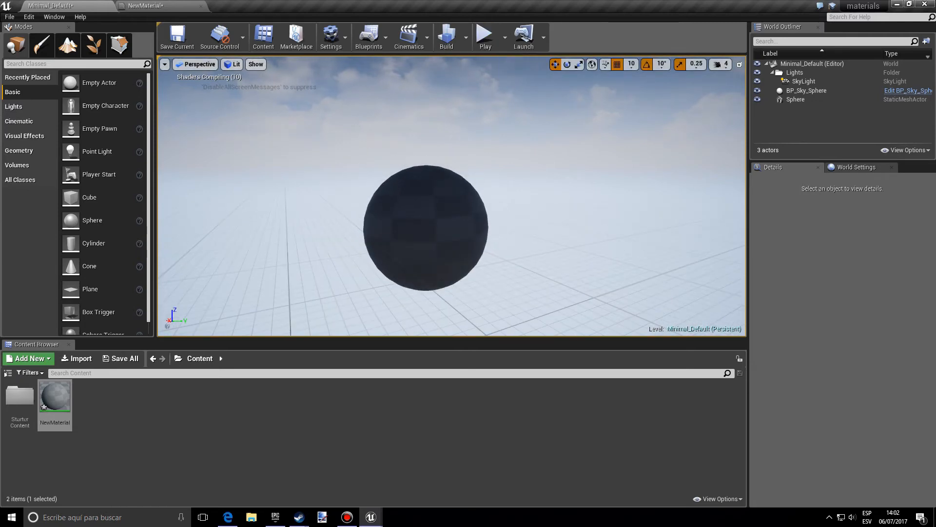
Play the level to preview the translucent pink sphere, then reopen NewMaterial
{"action": "left_click", "coordinate": [485, 33]}
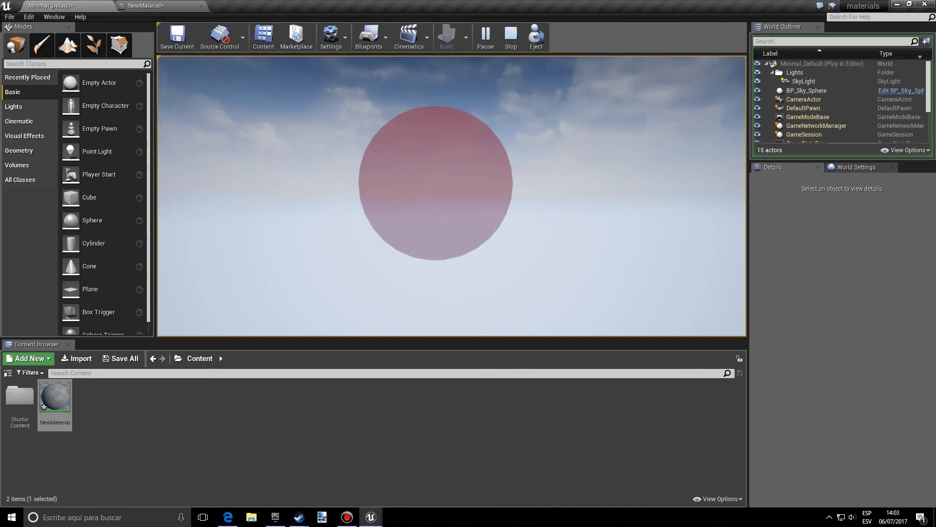
{"action": "double_click", "coordinate": [55, 400]}
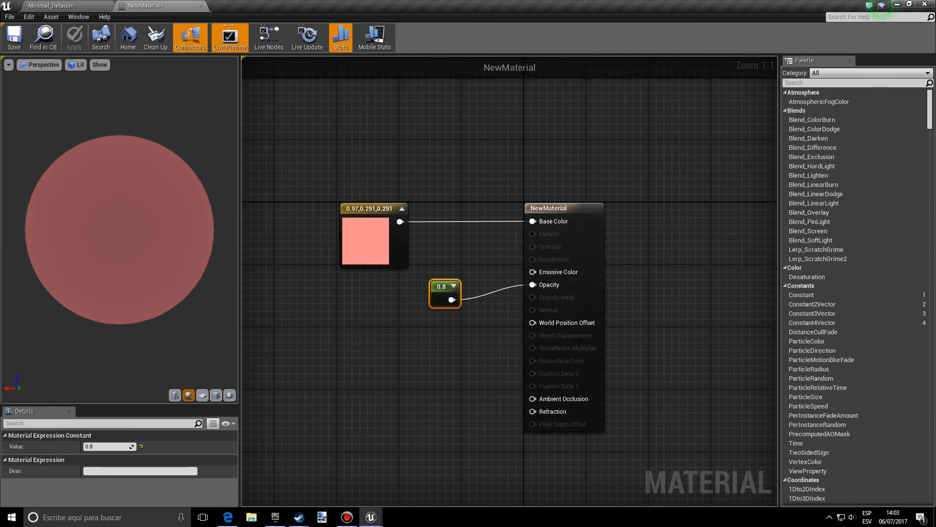
{"action": "mouse_move", "coordinate": [451, 301]}
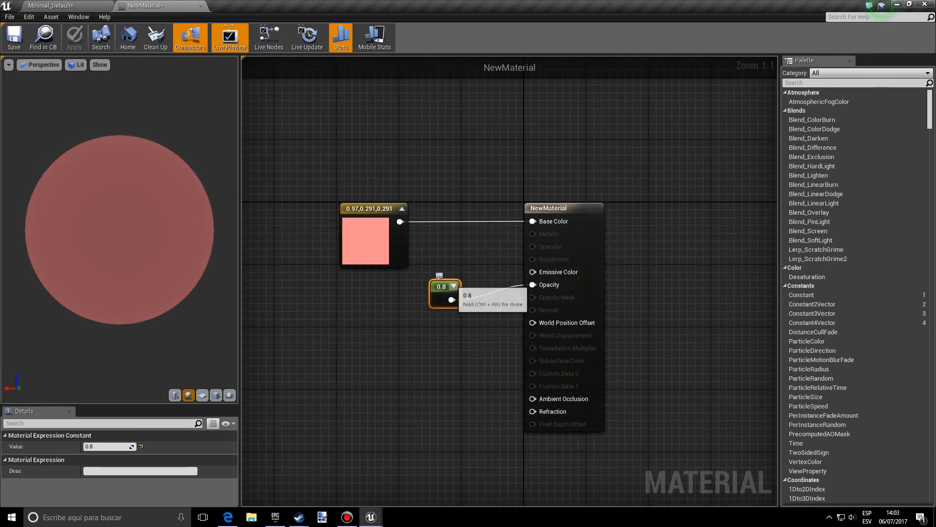